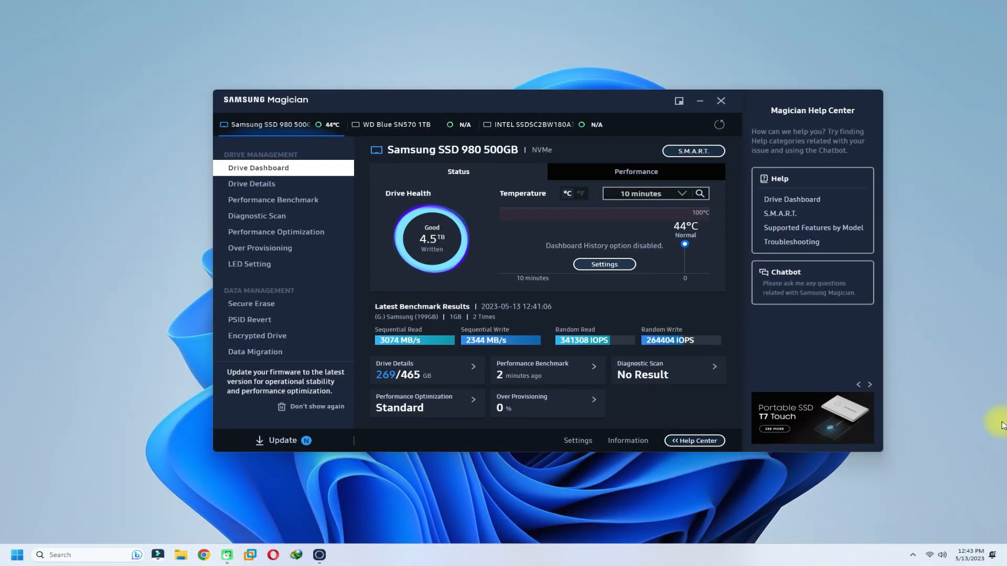
mouse_move(923, 474)
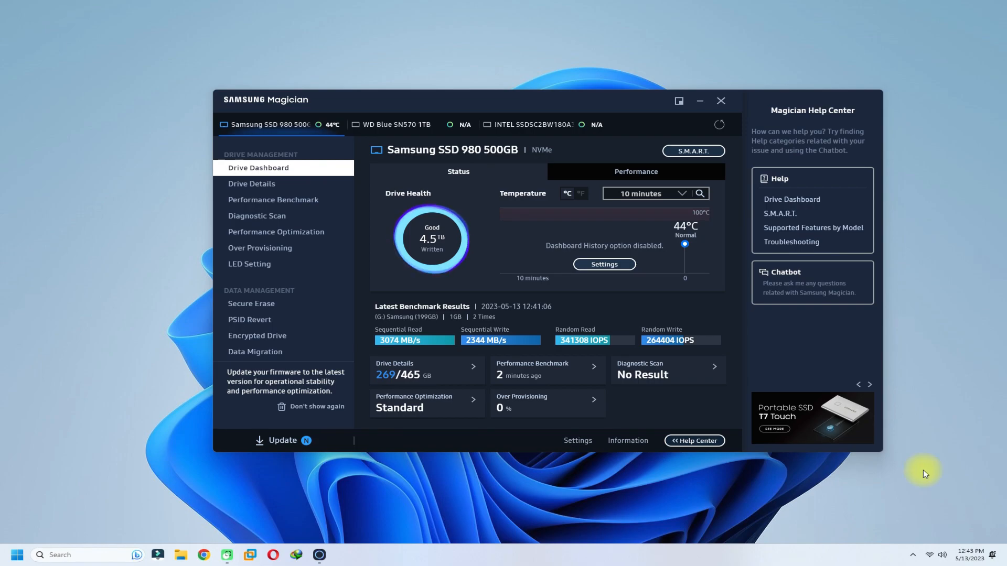
mouse_move(1001, 424)
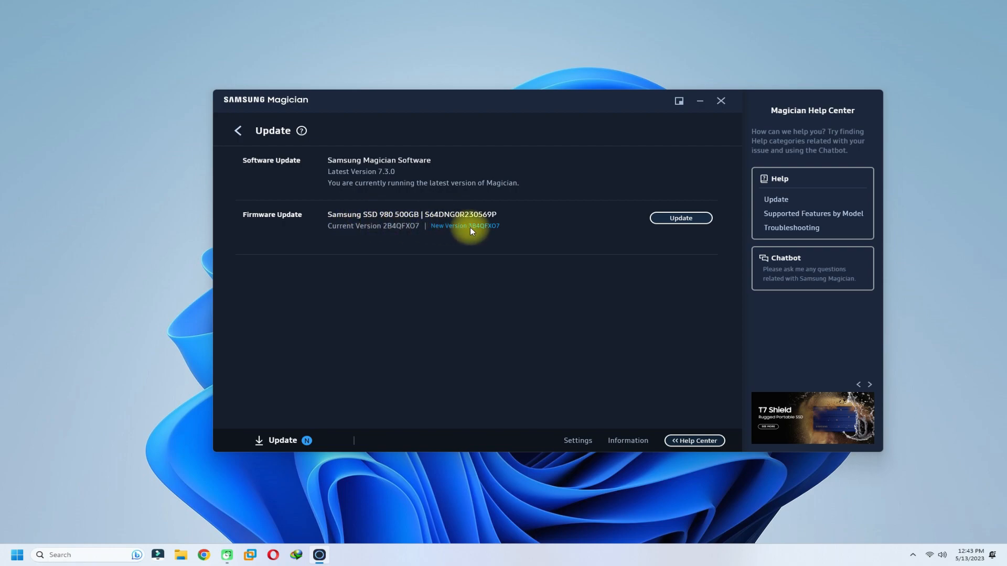
Launch the SSD 980 firmware update, confirming the compatibility notice and the shutdown warning.
left_click(679, 219)
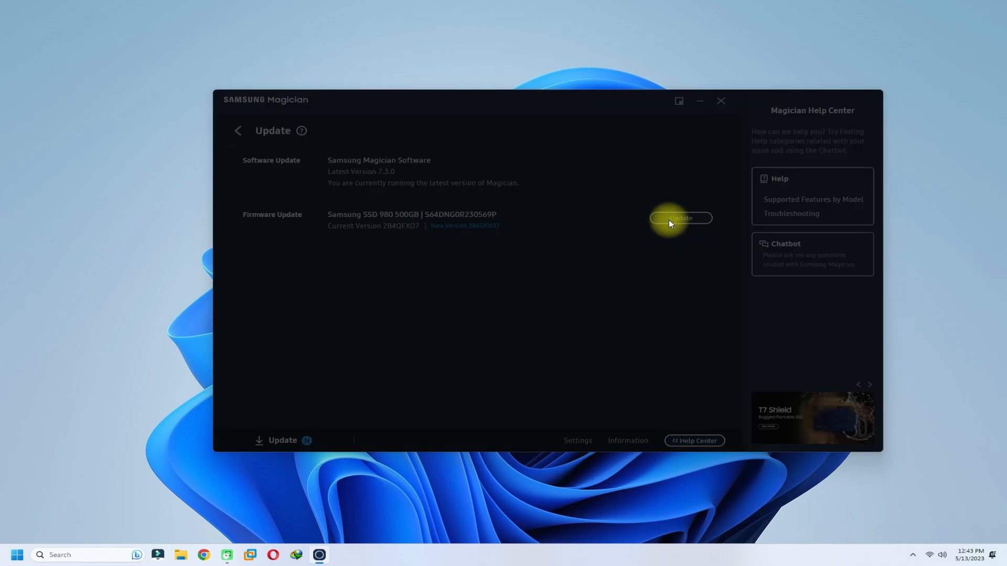
left_click(680, 218)
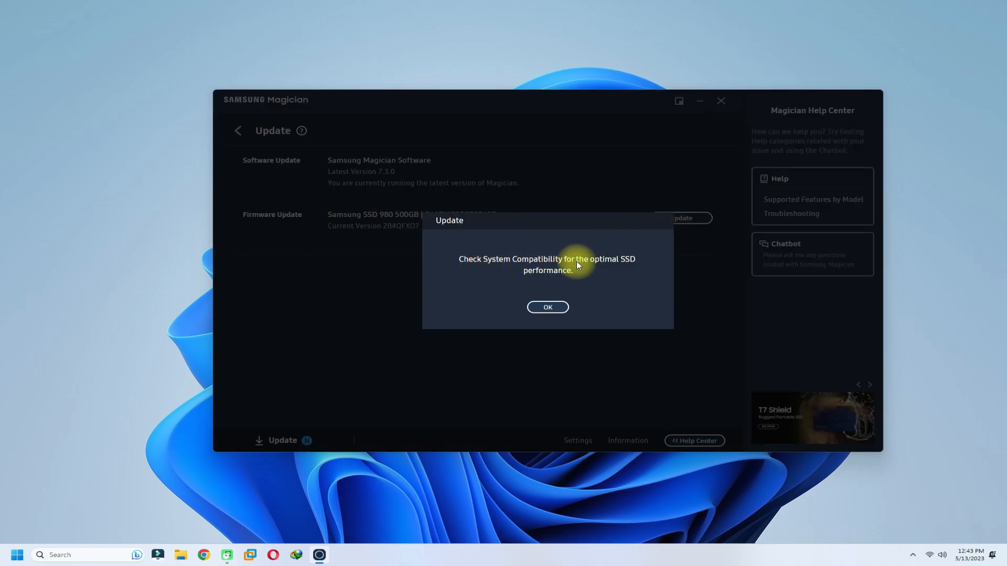
left_click(548, 308)
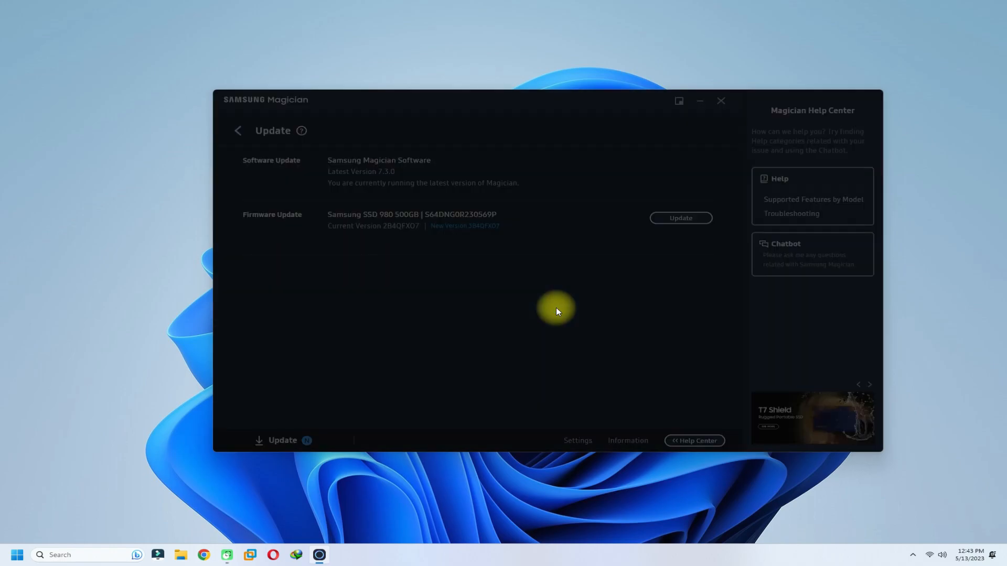
left_click(680, 218)
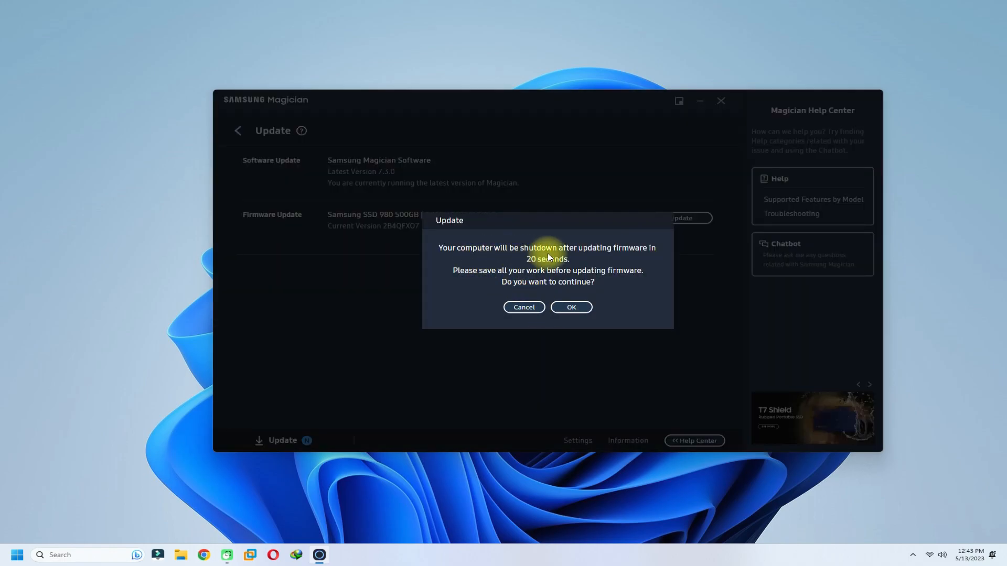
mouse_move(571, 282)
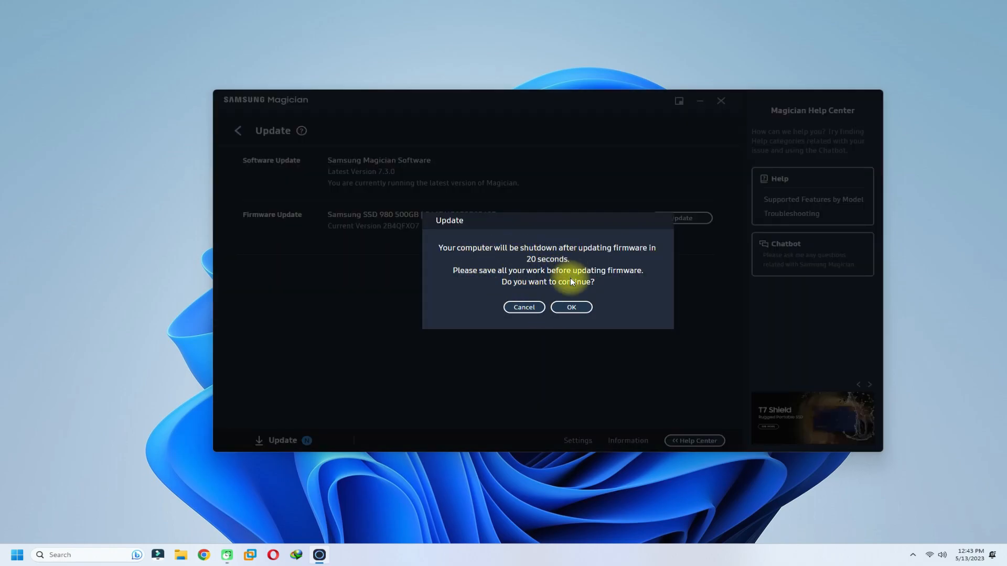
left_click(570, 307)
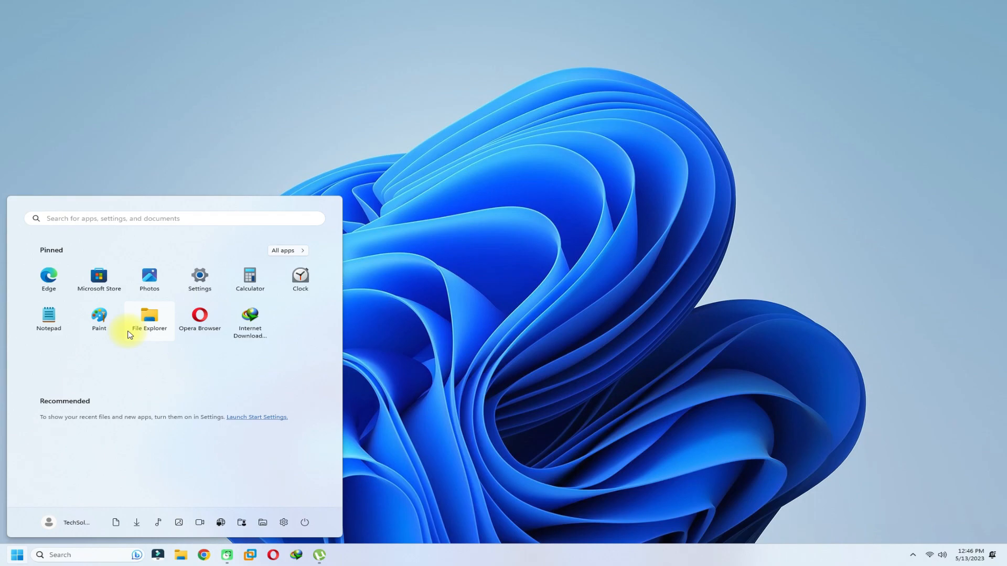
Show all installed apps in Start and scroll down toward Samsung Magician.
left_click(287, 250)
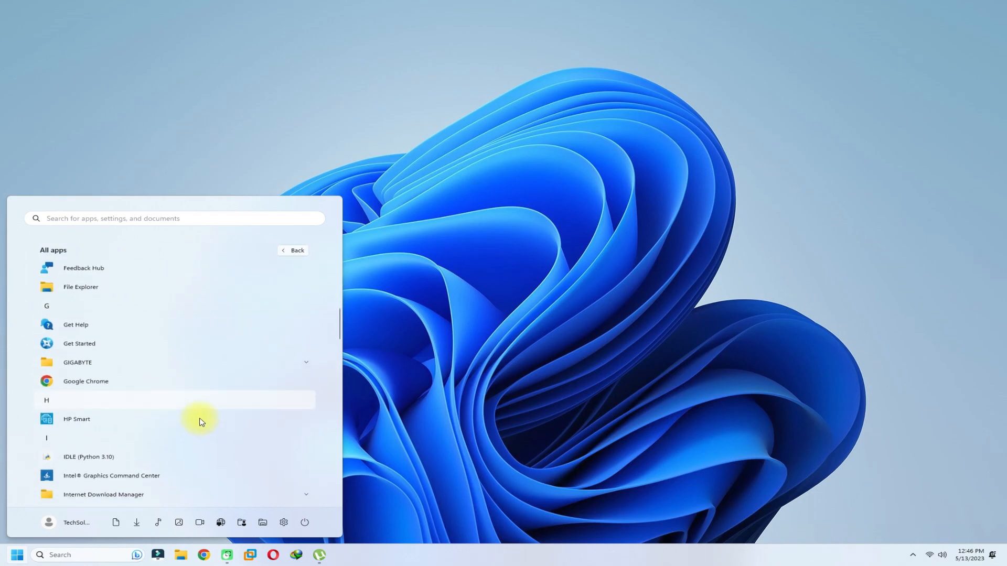
scroll("down", 3)
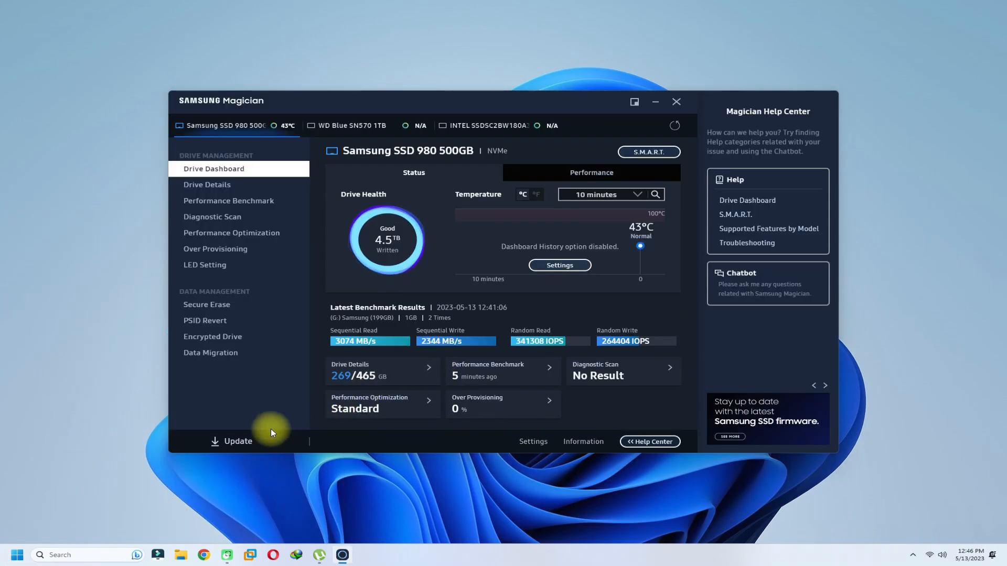
left_click(237, 442)
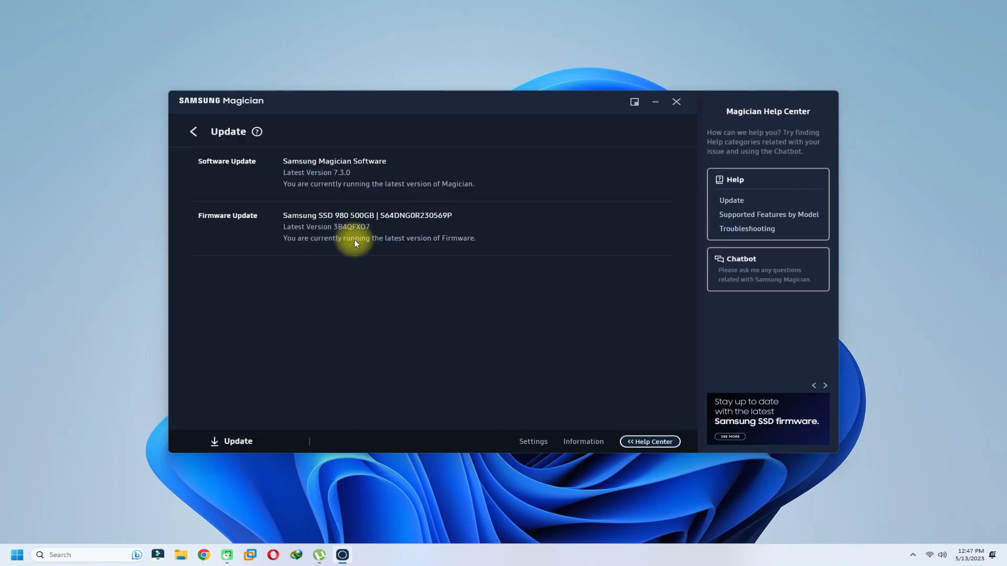
mouse_move(410, 245)
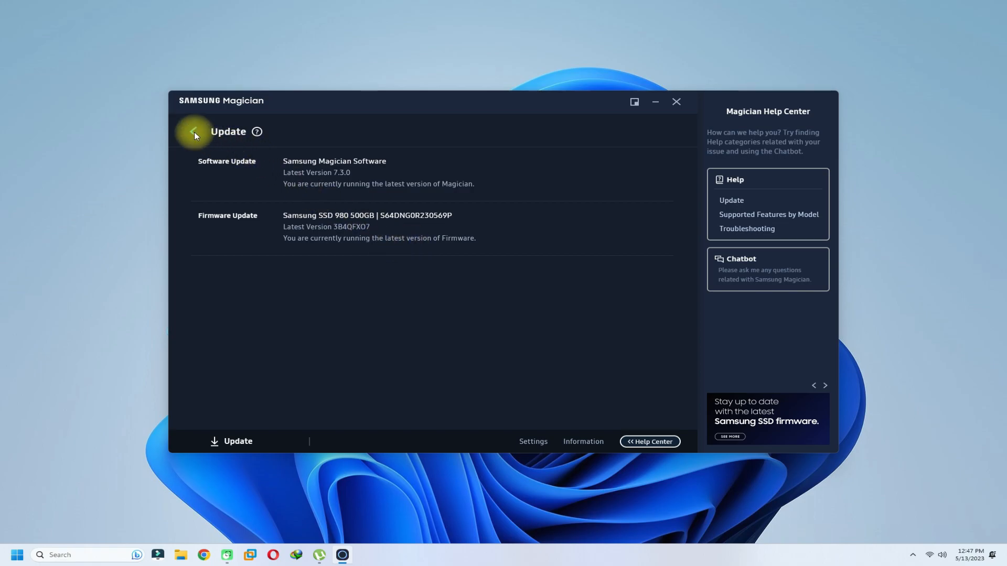
left_click(194, 133)
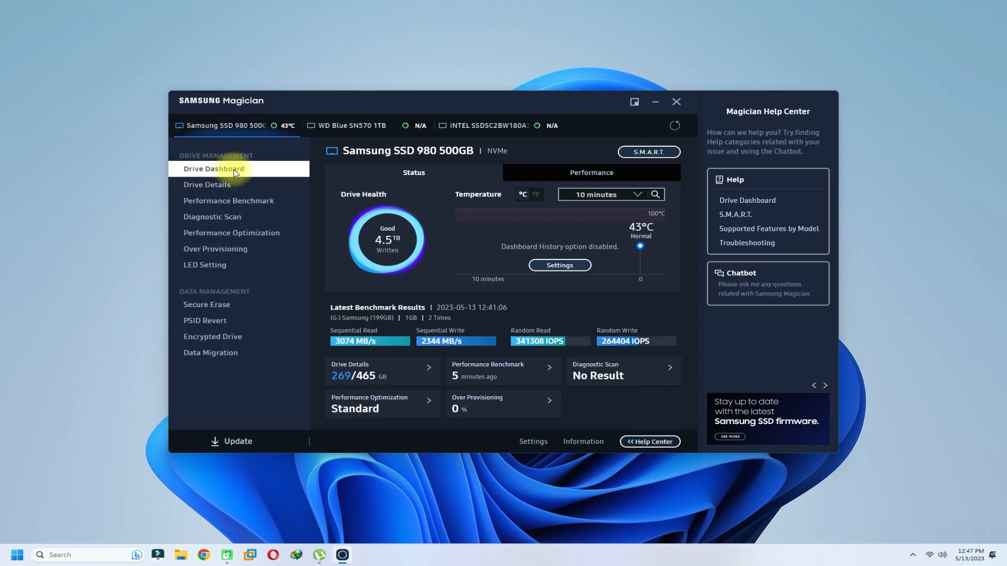